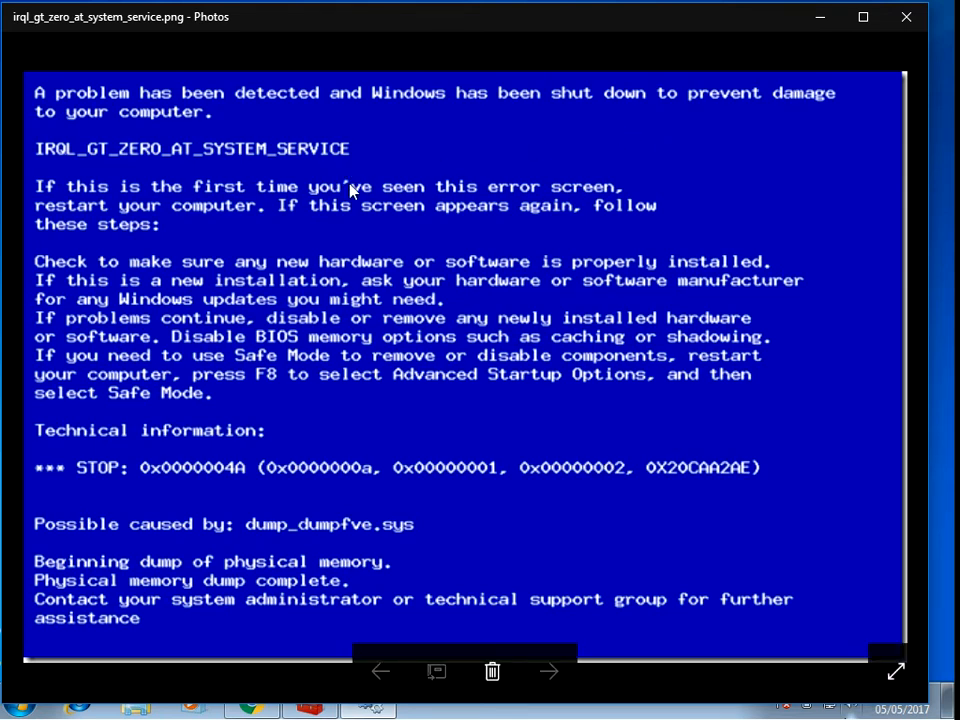
{"action": "mouse_move", "coordinate": [55, 165]}
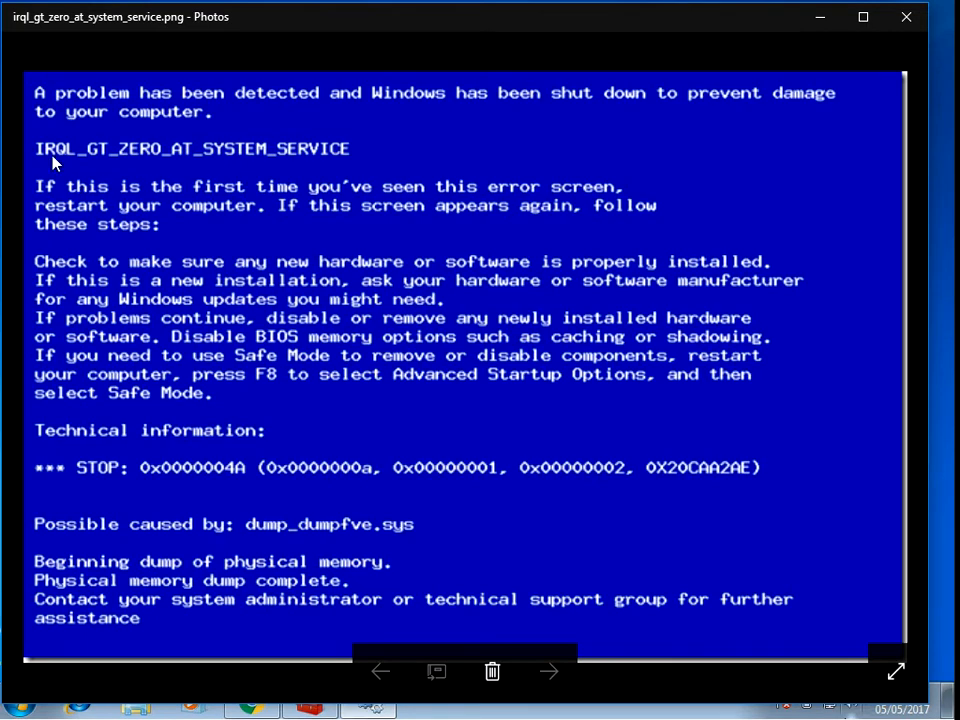
{"action": "mouse_move", "coordinate": [163, 170]}
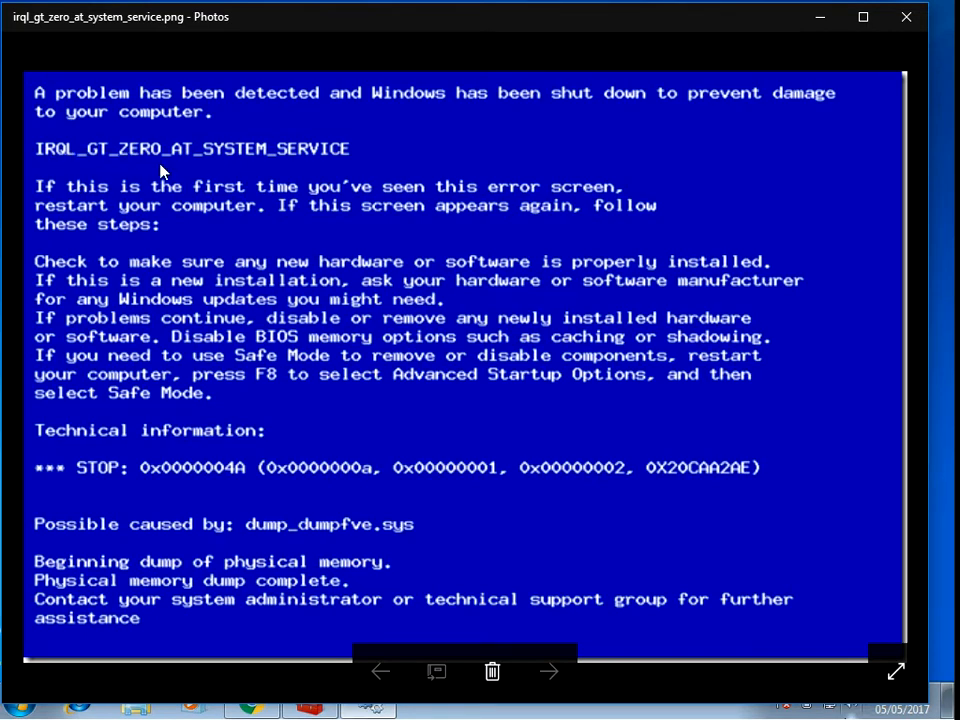
{"action": "mouse_move", "coordinate": [895, 47]}
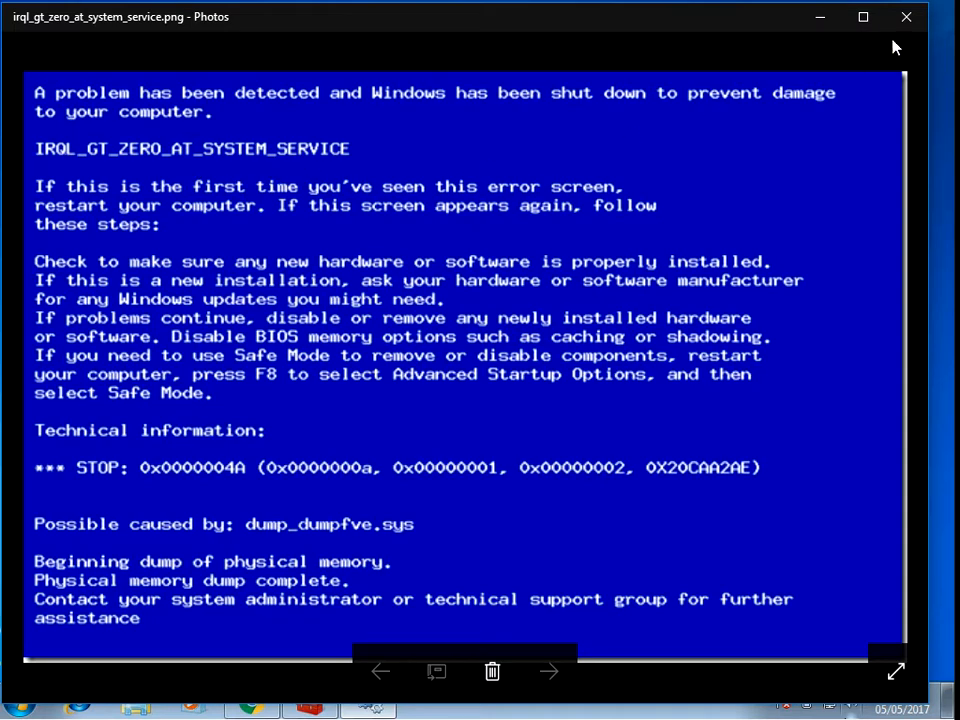
Close the blue screen photo and search the Start menu for 'dev' to reach Device Manager.
{"action": "left_click", "coordinate": [906, 17]}
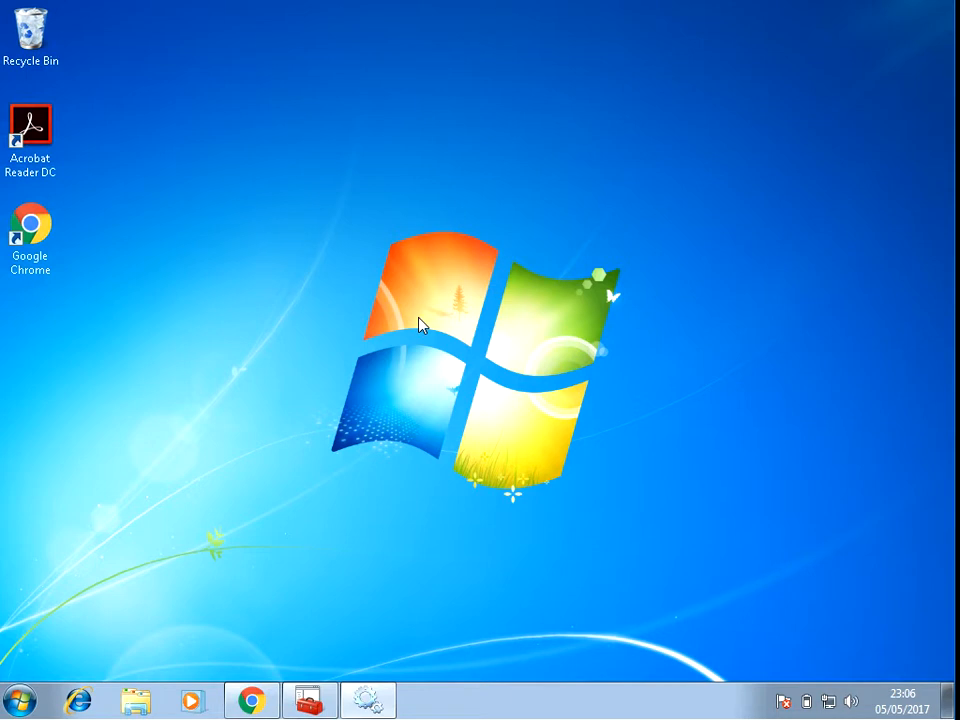
{"action": "mouse_move", "coordinate": [159, 553]}
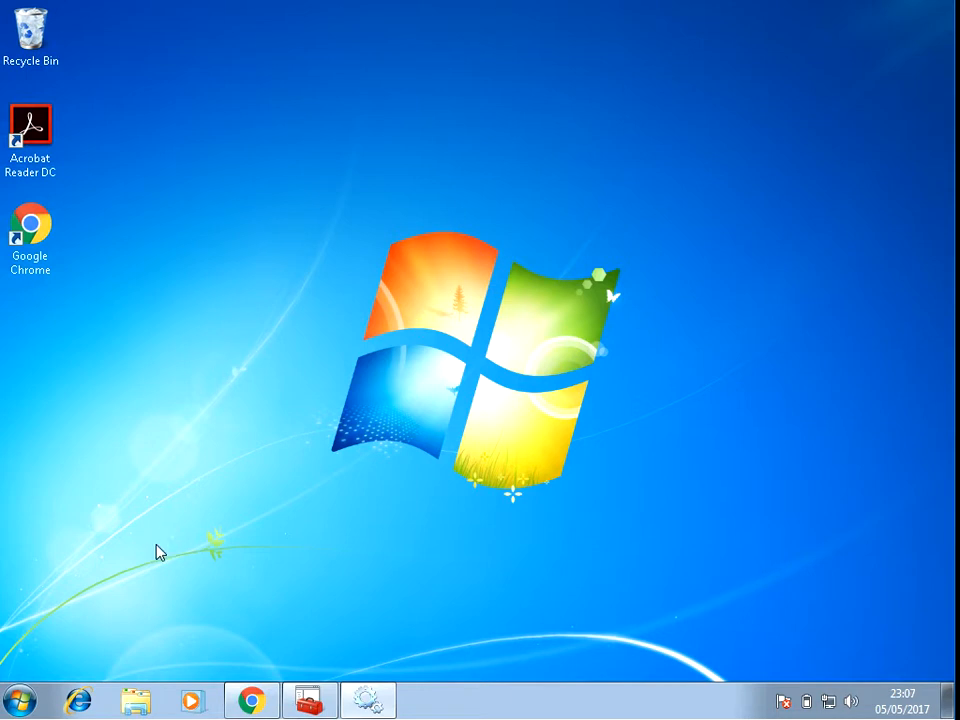
{"action": "left_click", "coordinate": [16, 699]}
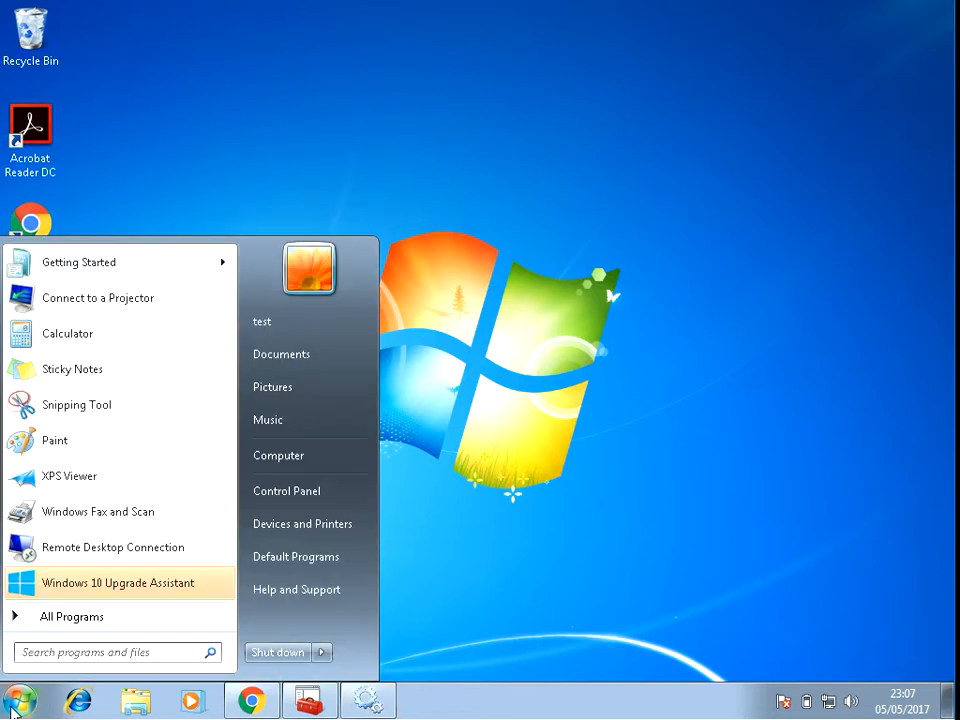
{"action": "type", "text": "dev"}
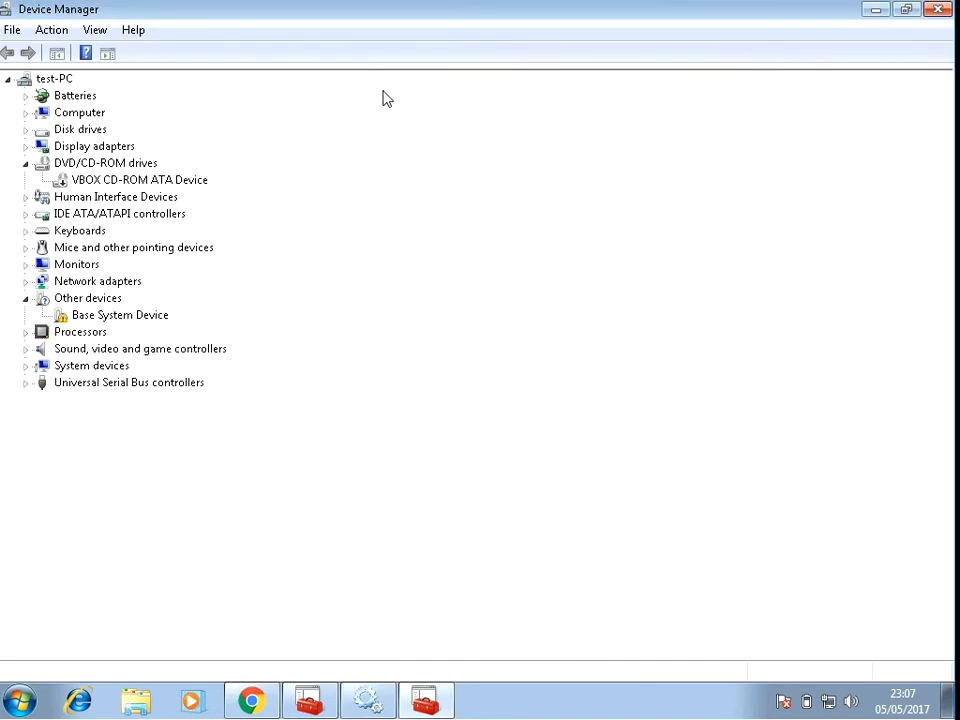
{"action": "mouse_move", "coordinate": [158, 148]}
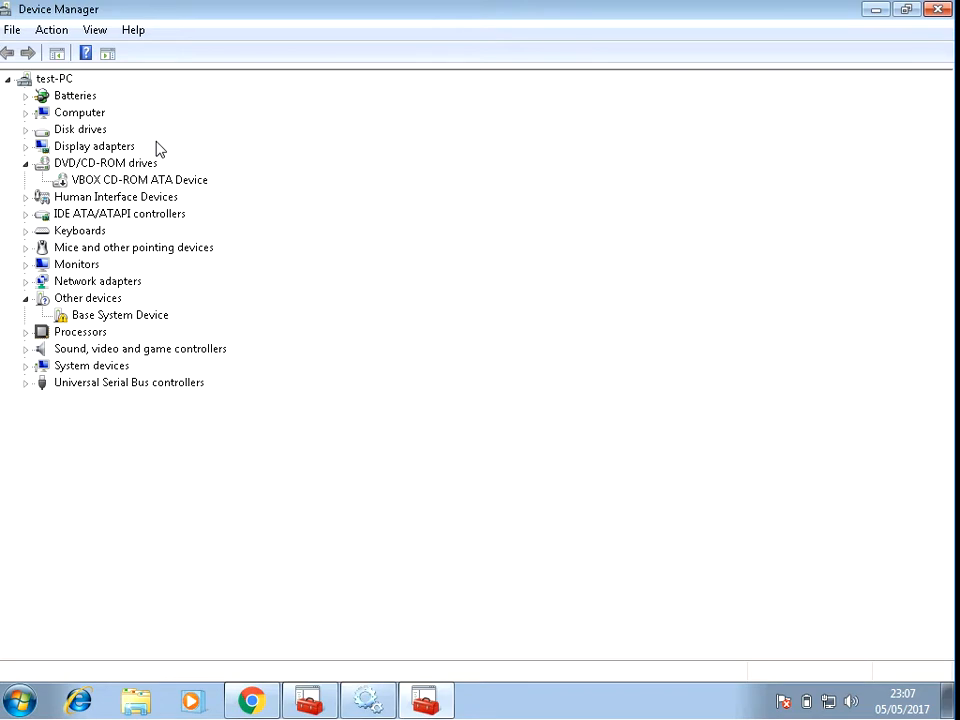
{"action": "mouse_move", "coordinate": [156, 128]}
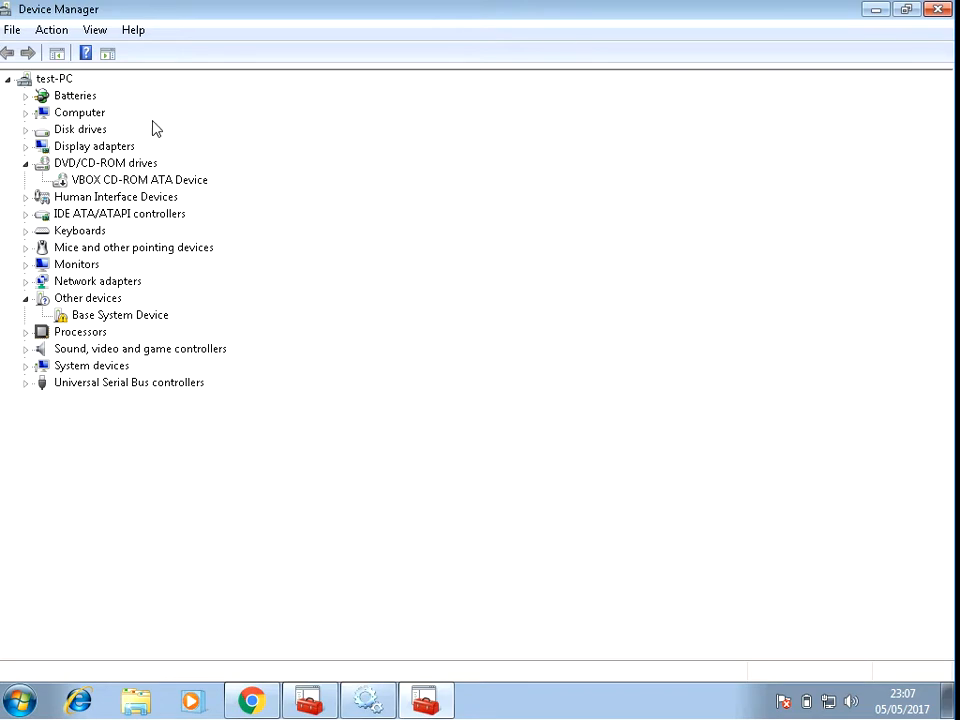
Inspect the Standard VGA Graphics Adapter and network adapters, then close Device Manager.
{"action": "left_click", "coordinate": [25, 145]}
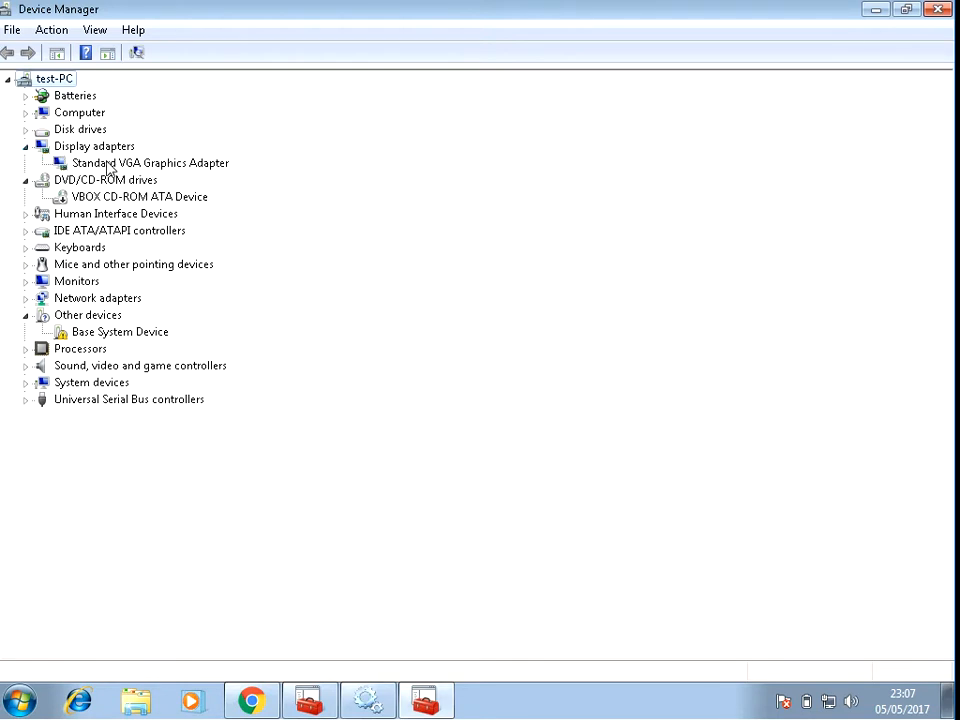
{"action": "left_click", "coordinate": [150, 162]}
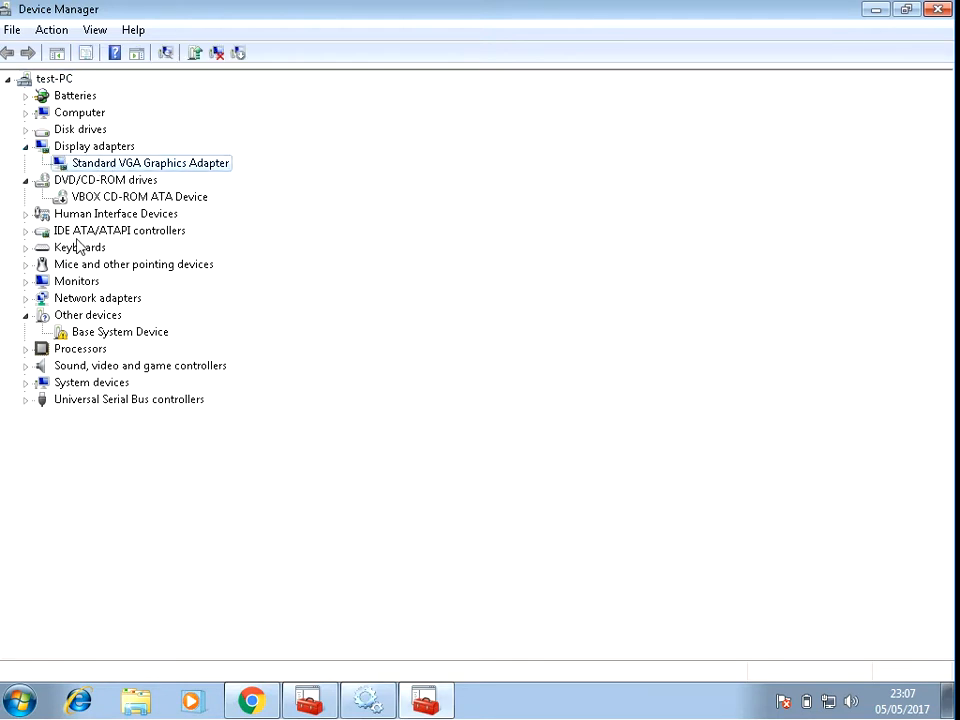
{"action": "mouse_move", "coordinate": [28, 310]}
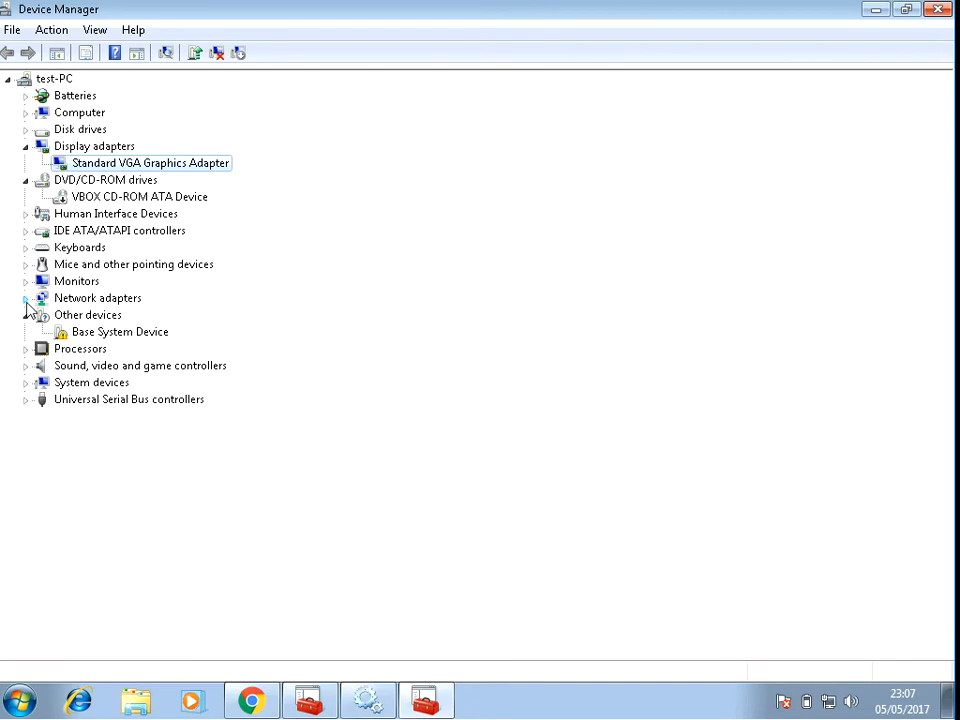
{"action": "left_click", "coordinate": [25, 297]}
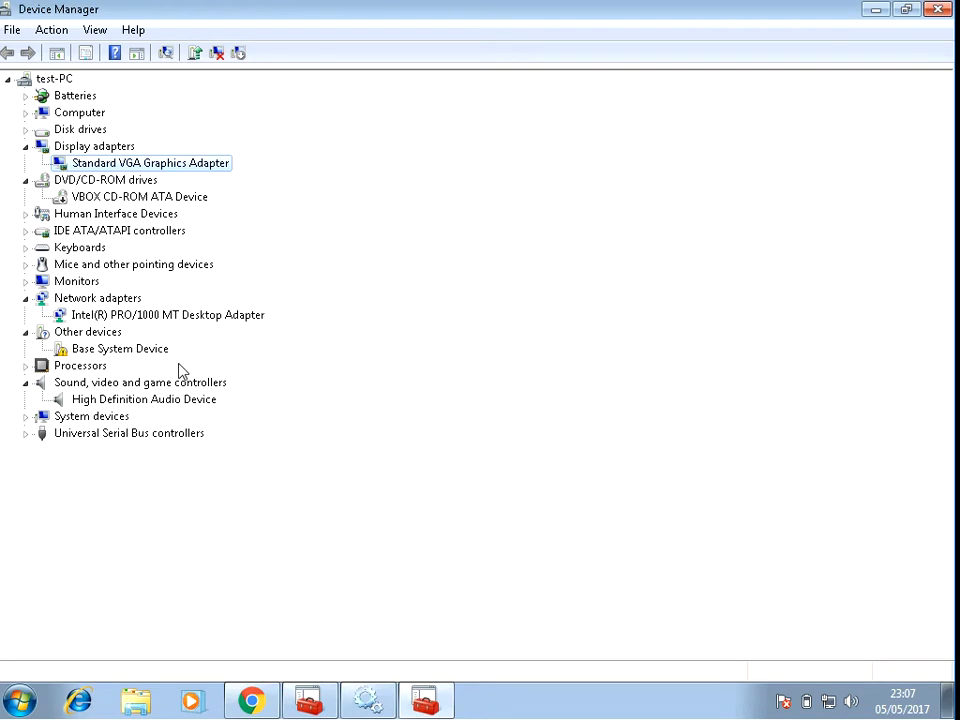
{"action": "mouse_move", "coordinate": [88, 143]}
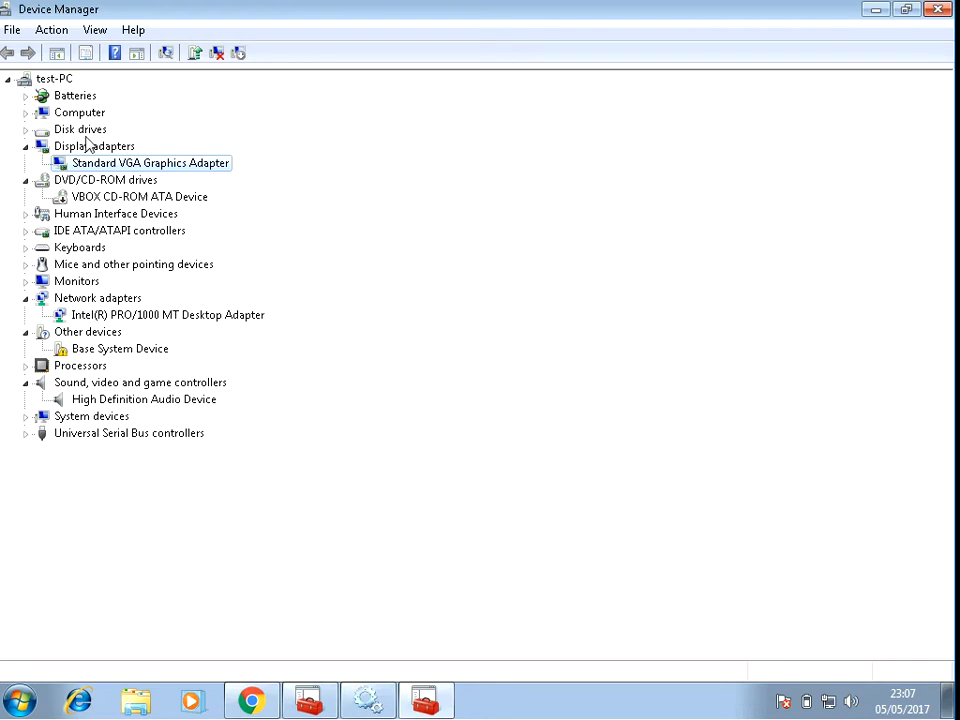
{"action": "mouse_move", "coordinate": [818, 107]}
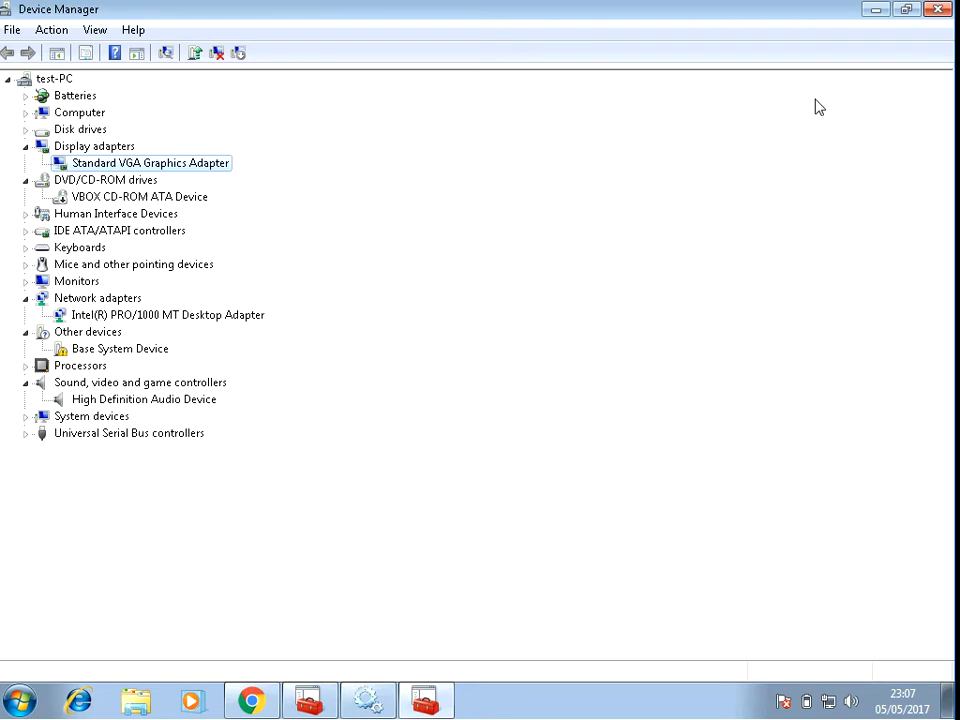
{"action": "left_click", "coordinate": [937, 9]}
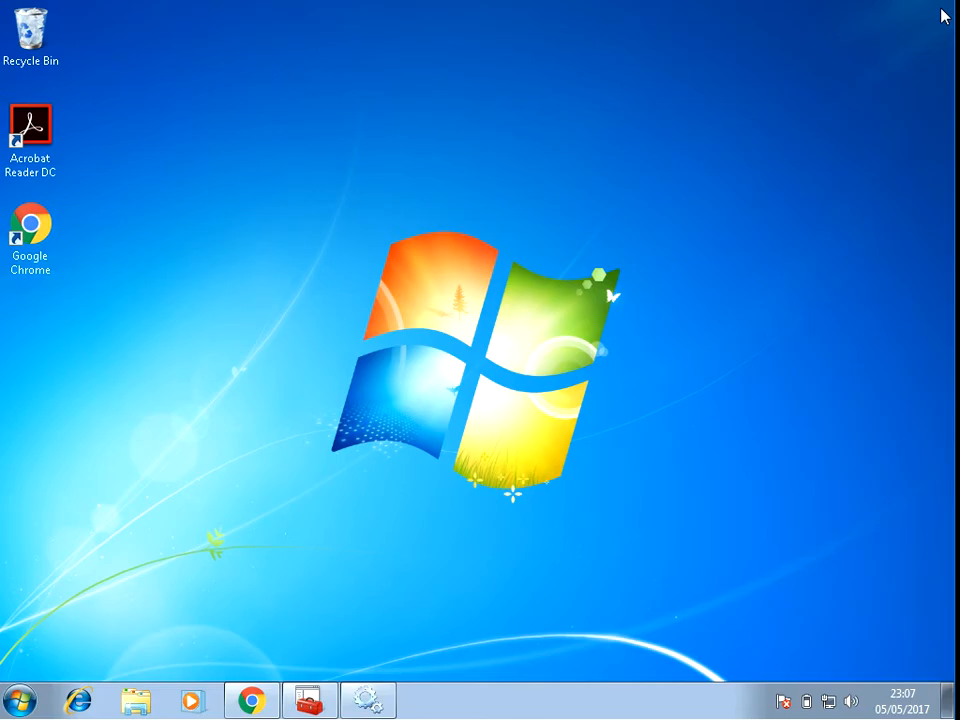
Open Windows Explorer, go to Computer and bring up Local Disk (C:) options.
{"action": "left_click", "coordinate": [18, 699]}
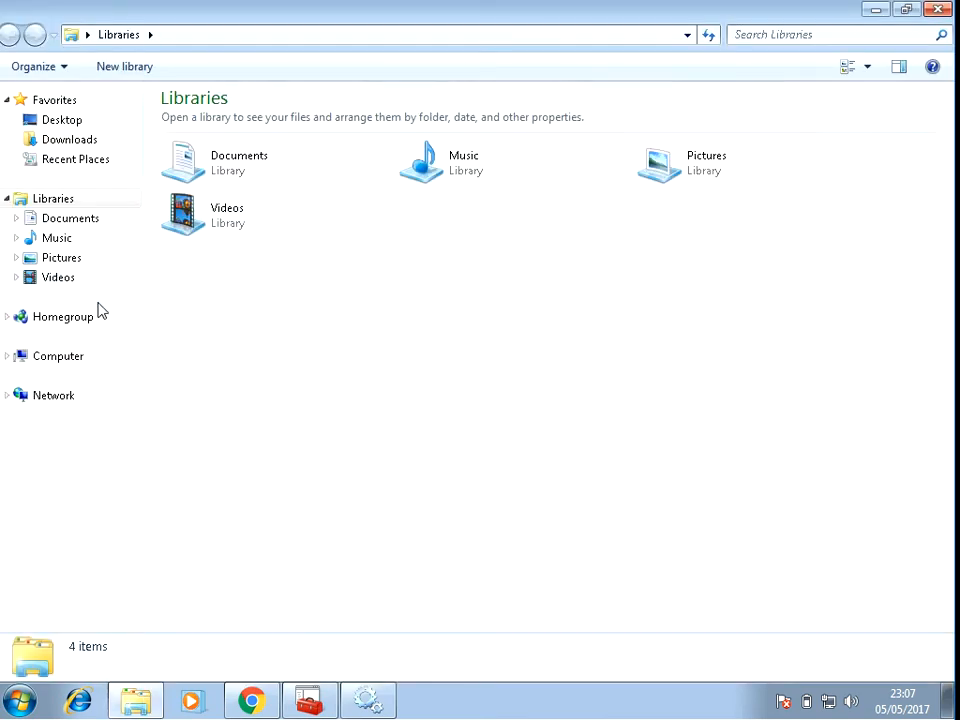
{"action": "left_click", "coordinate": [58, 356]}
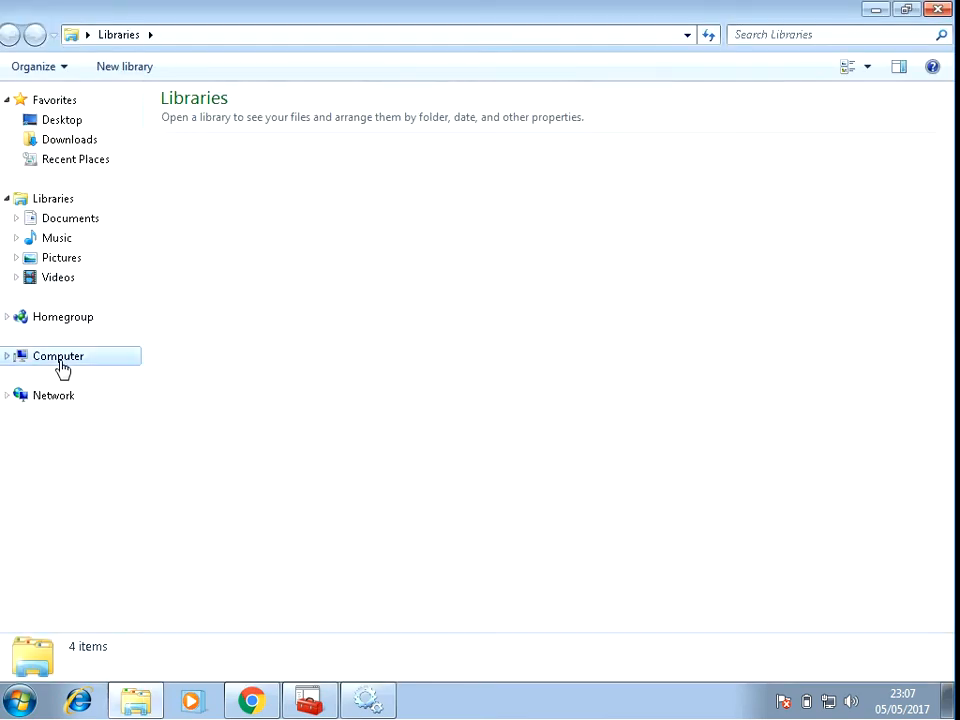
{"action": "left_click", "coordinate": [58, 356]}
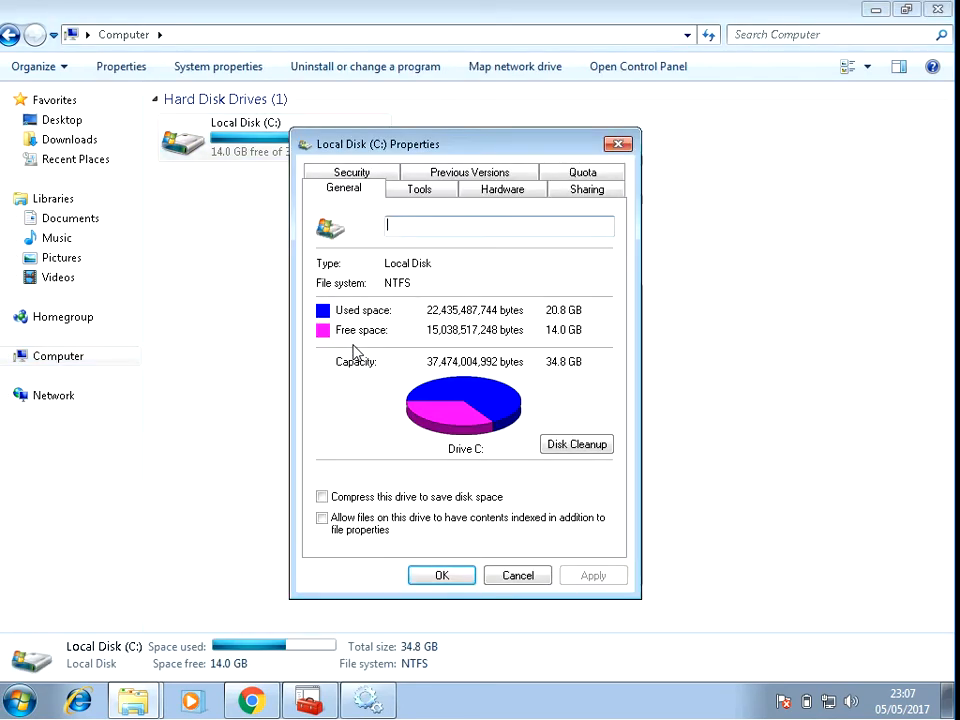
Schedule a Check Disk on Local Disk (C:) with automatic file system fixes, then confirm.
{"action": "left_click", "coordinate": [419, 189]}
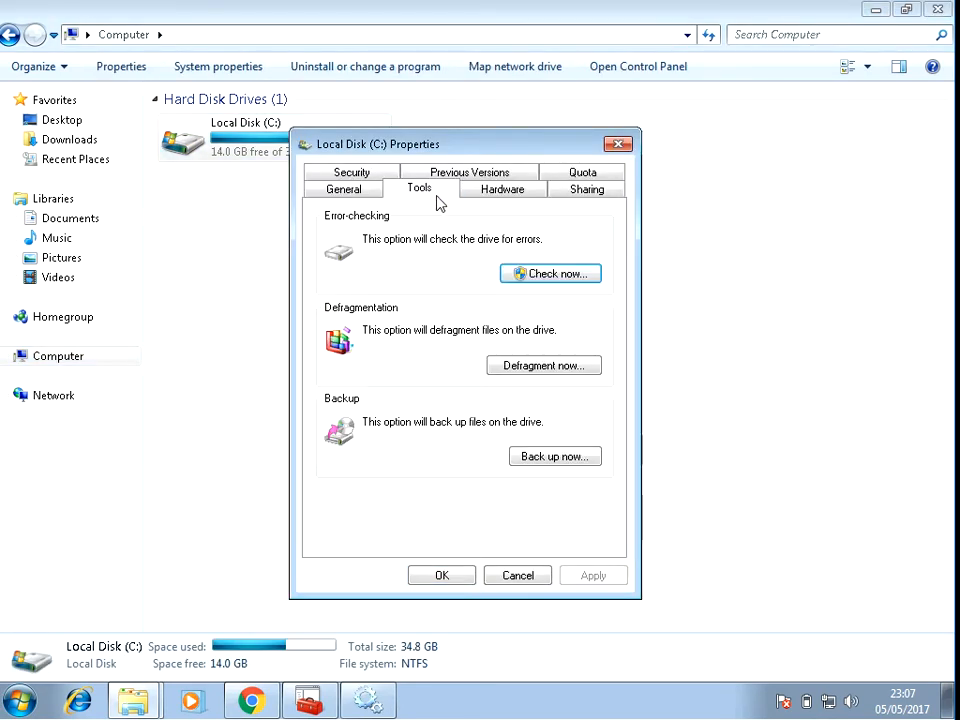
{"action": "mouse_move", "coordinate": [550, 273]}
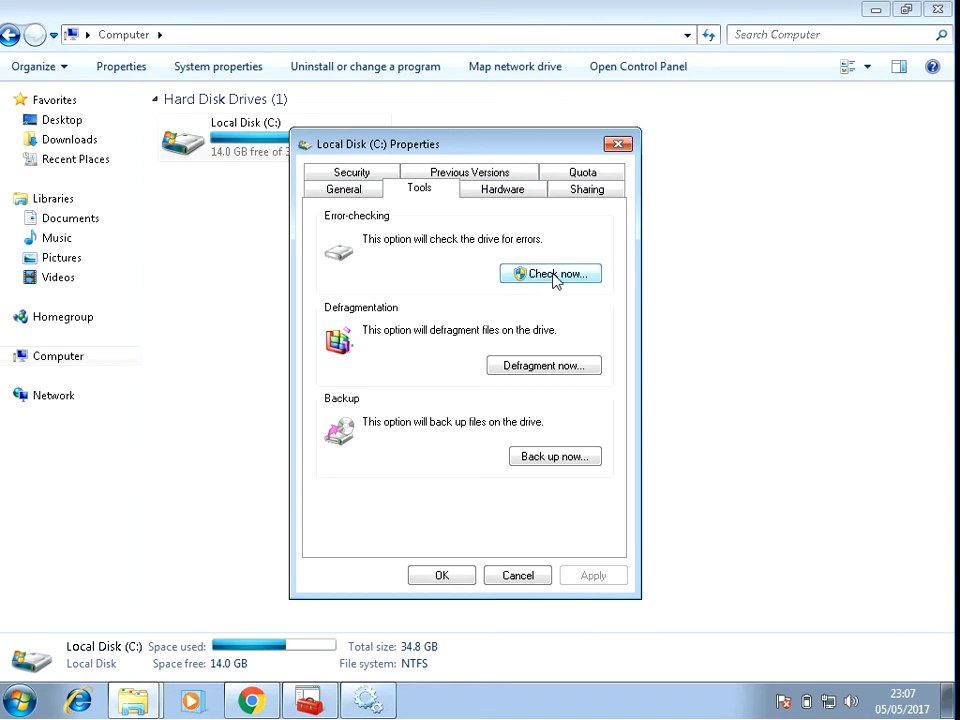
{"action": "left_click", "coordinate": [549, 273]}
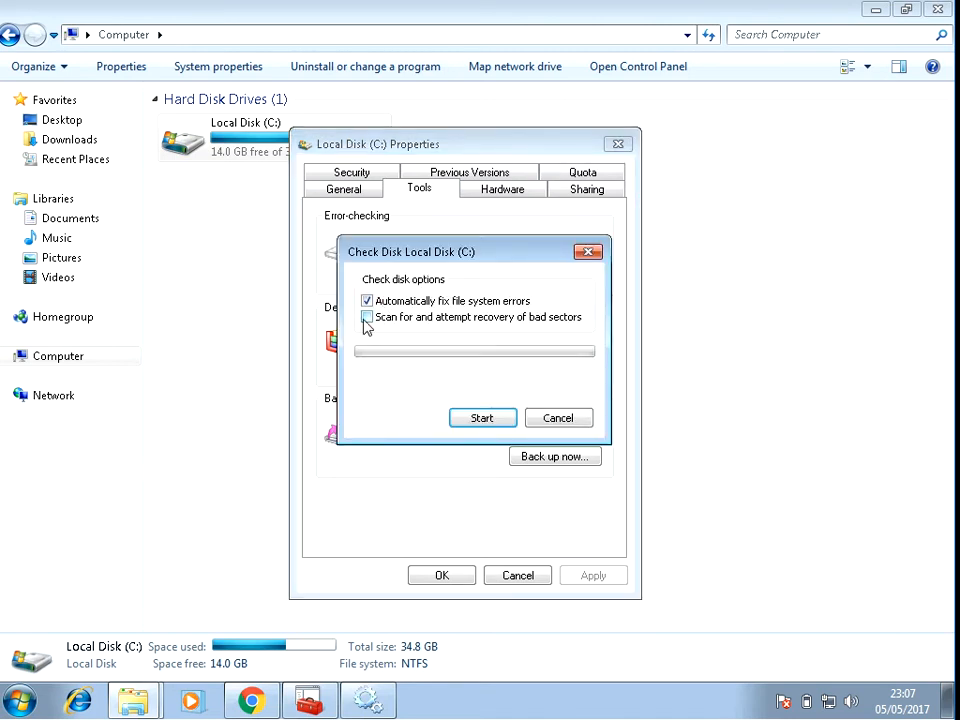
{"action": "left_click", "coordinate": [482, 418]}
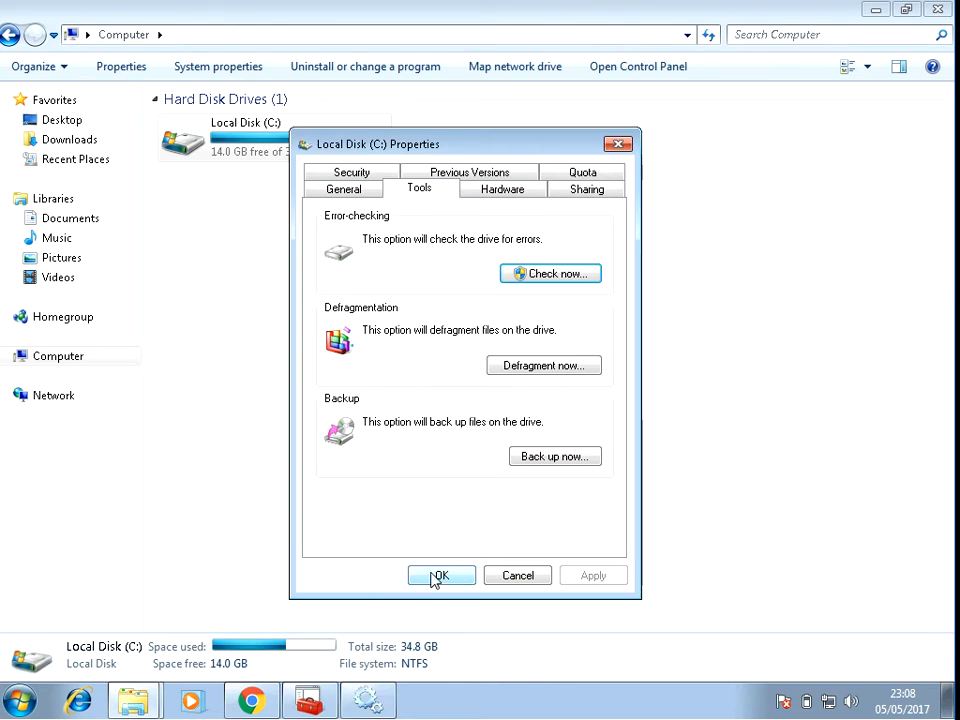
{"action": "left_click", "coordinate": [440, 575]}
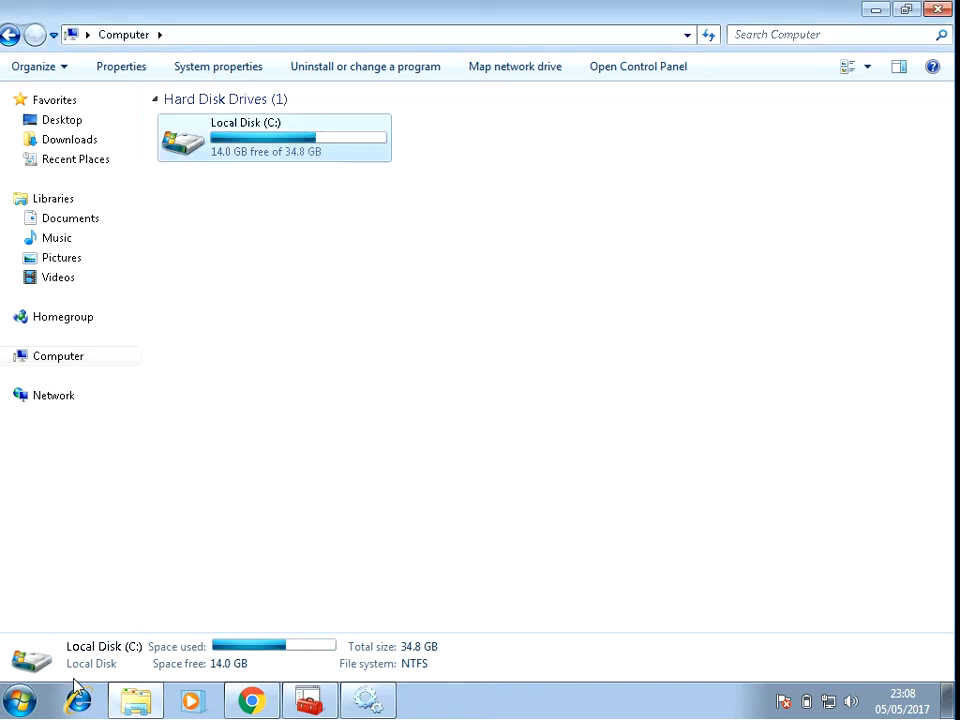
Open the Start menu and dismiss it again.
{"action": "left_click", "coordinate": [18, 699]}
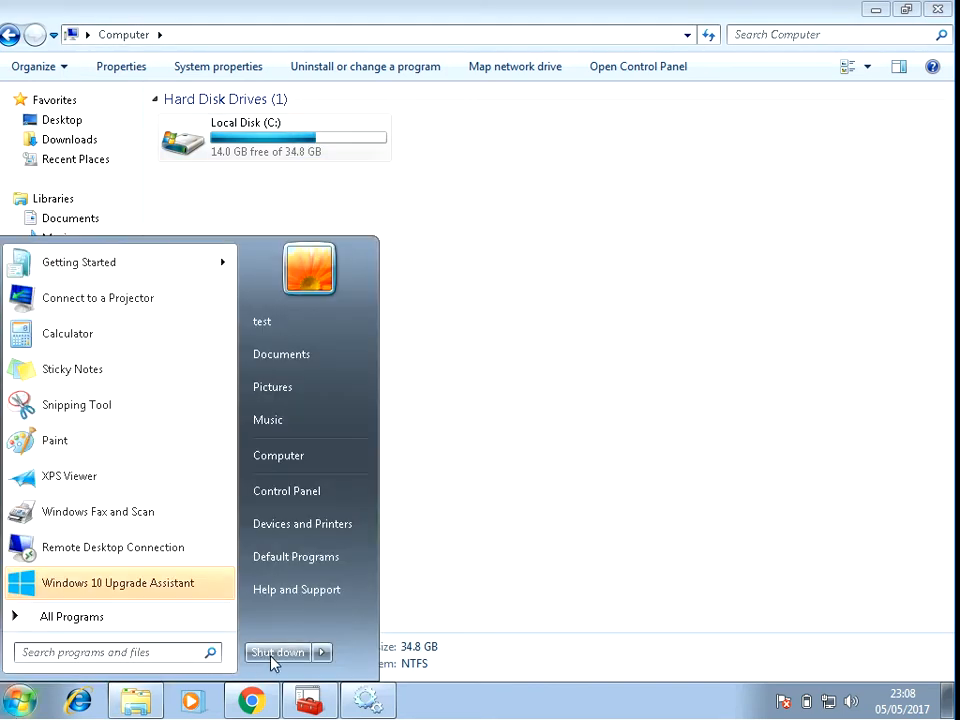
{"action": "left_click", "coordinate": [322, 652]}
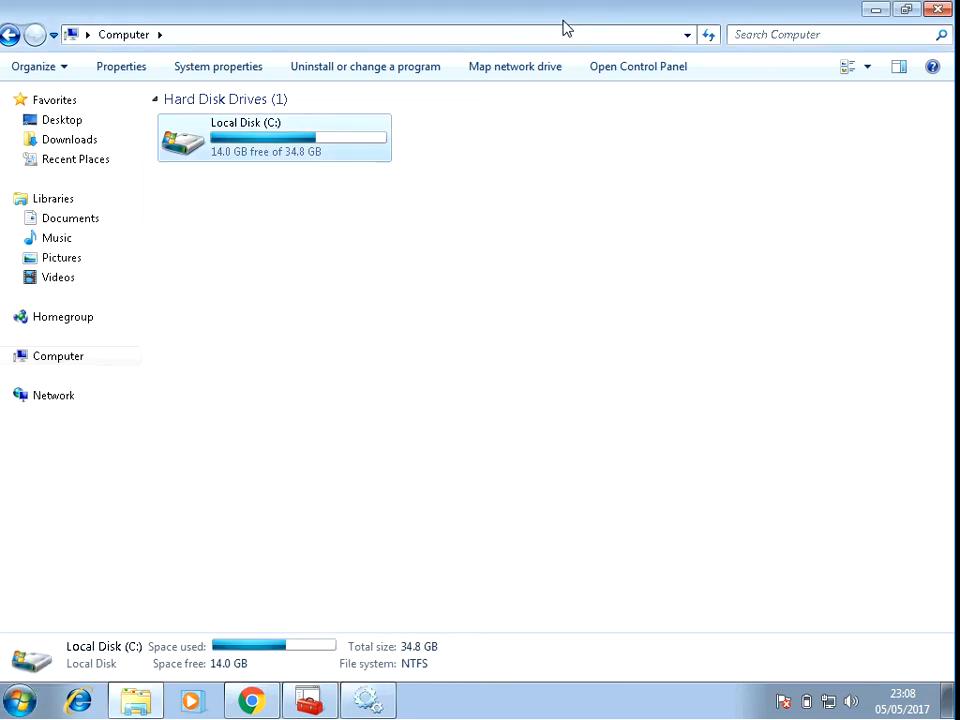
{"action": "mouse_move", "coordinate": [560, 118]}
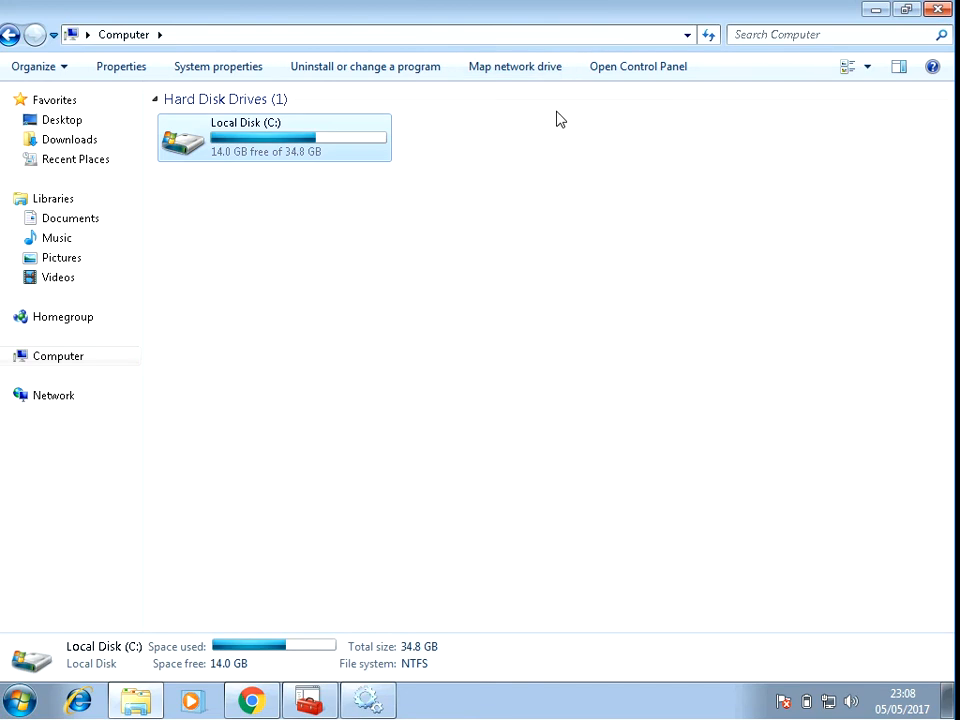
{"action": "mouse_move", "coordinate": [547, 131]}
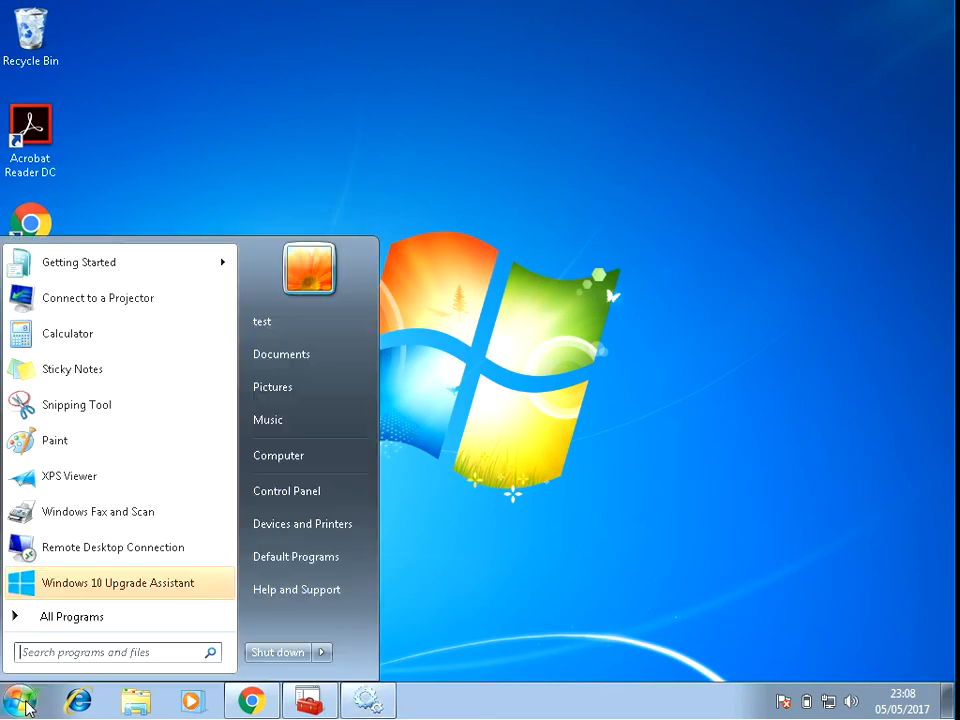
Search for cmd and run Command Prompt as administrator.
{"action": "type", "text": "cmd"}
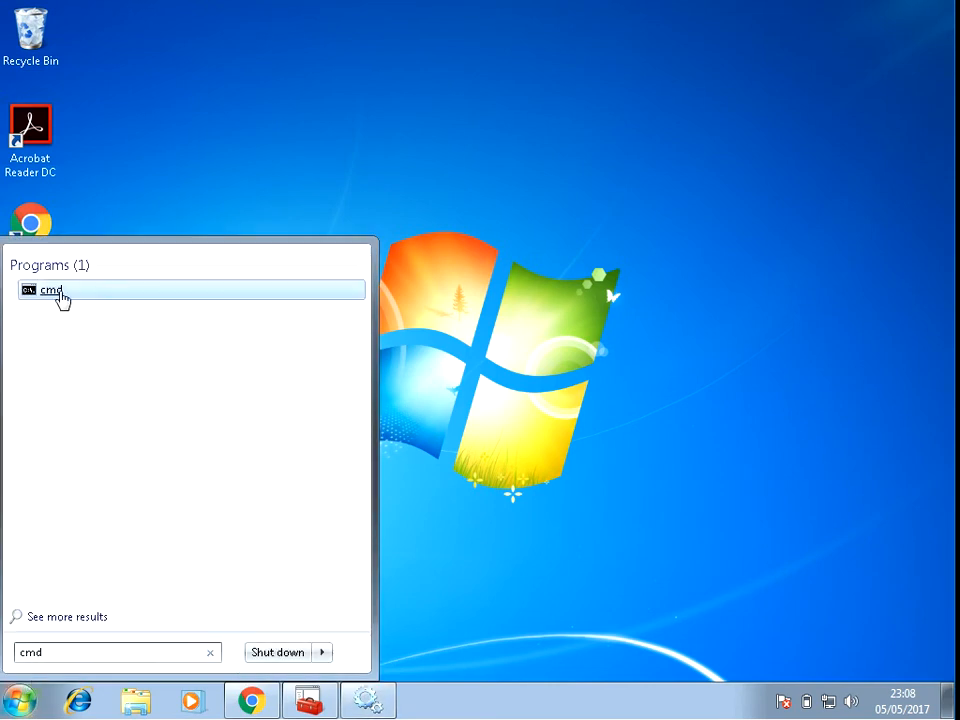
{"action": "right_click", "coordinate": [50, 290]}
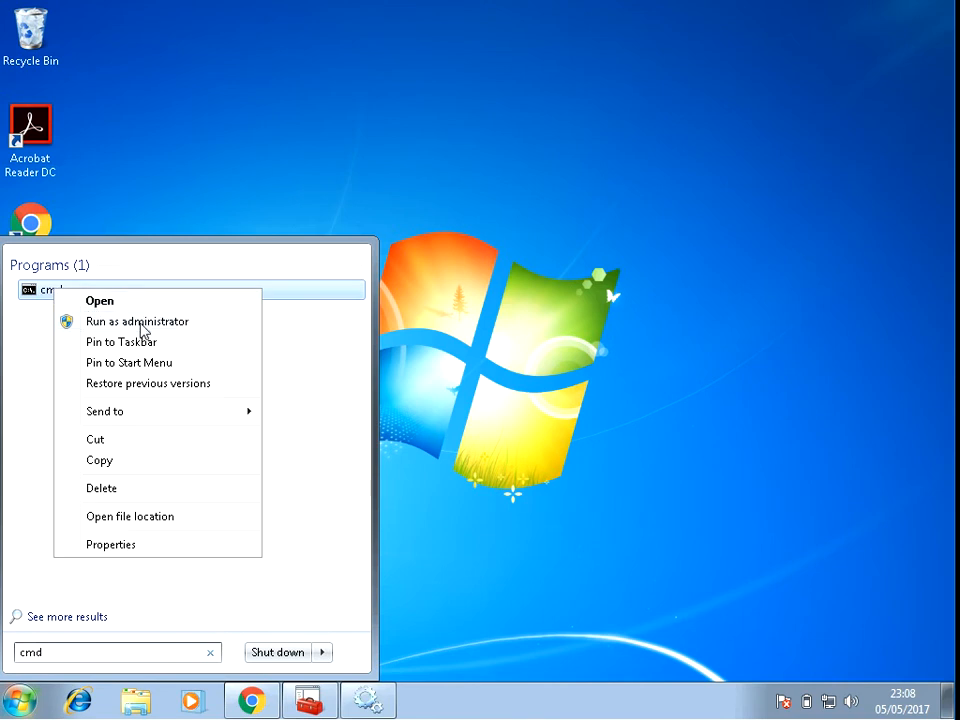
{"action": "left_click", "coordinate": [137, 321]}
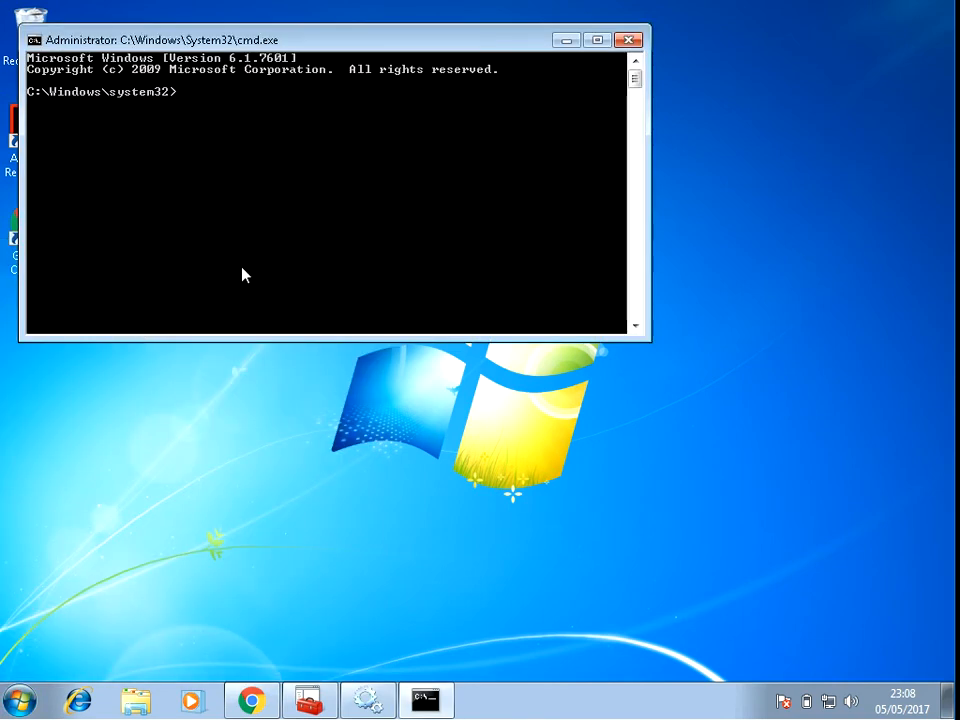
Run sfc /scannow, retyping it after the first mistyped attempt.
{"action": "type", "text": "sfc"}
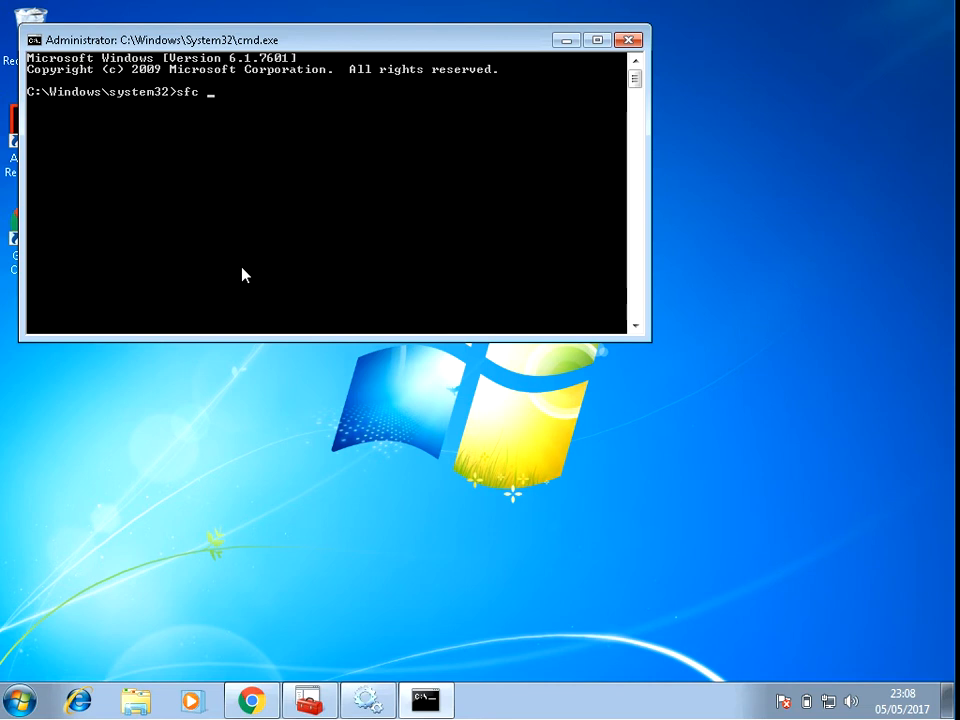
{"action": "type", "text": "/sca"}
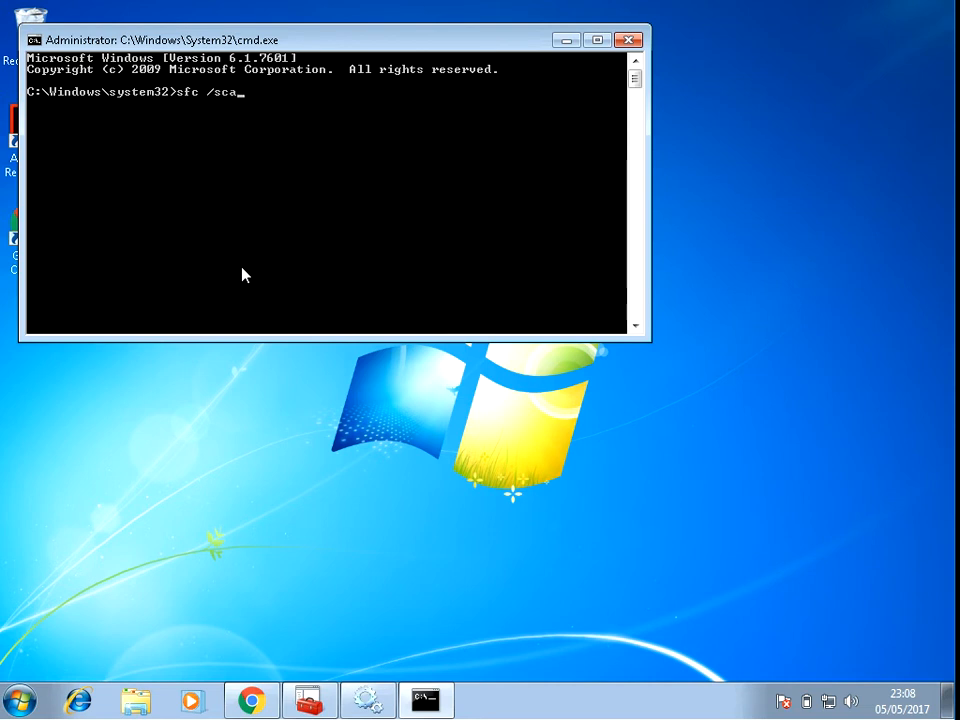
{"action": "type", "text": "now"}
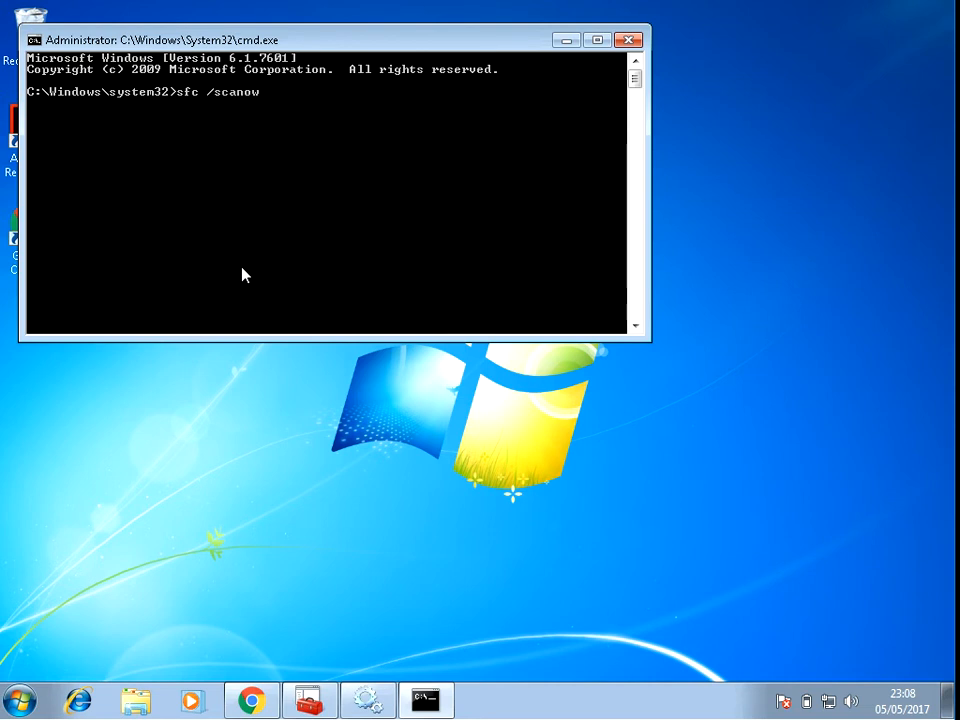
{"action": "key", "text": "Return"}
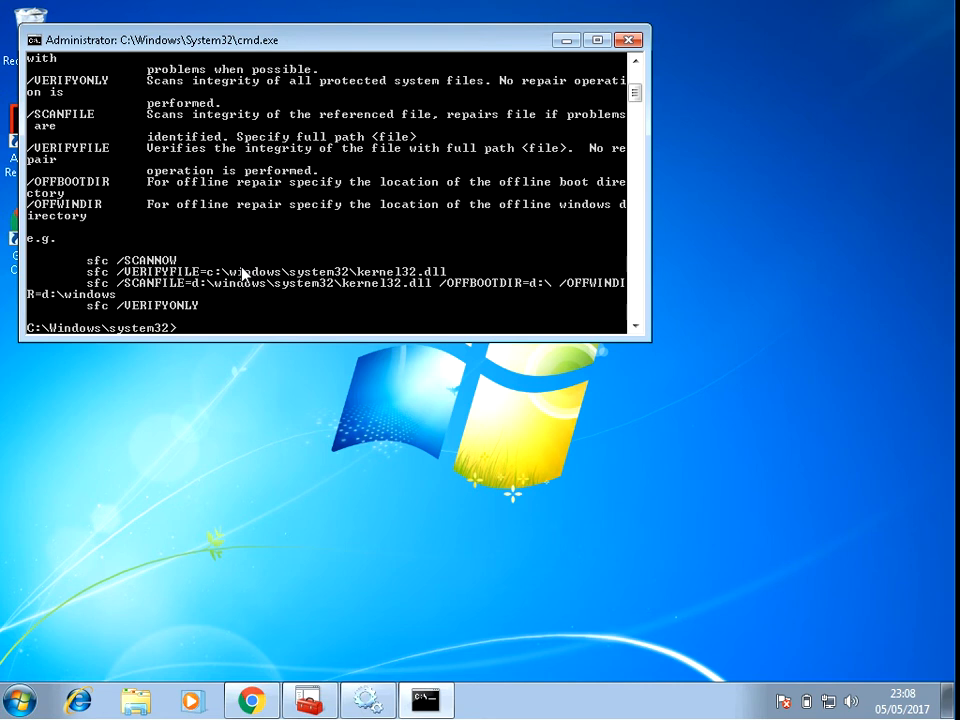
{"action": "type", "text": "sfc /scanow"}
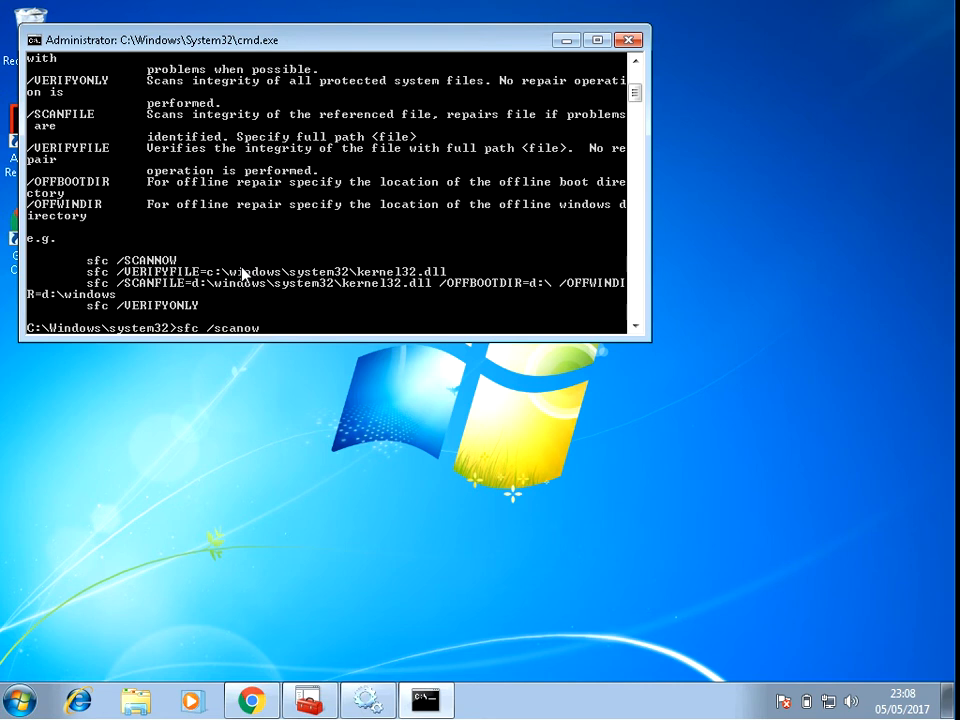
{"action": "type", "text": "w"}
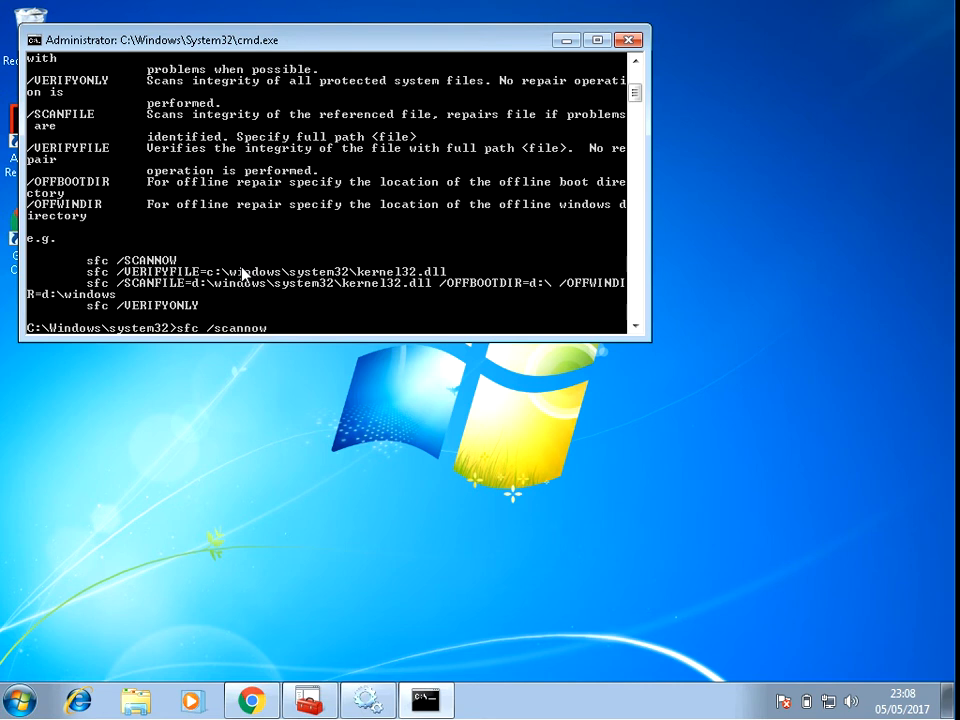
{"action": "key", "text": "Return"}
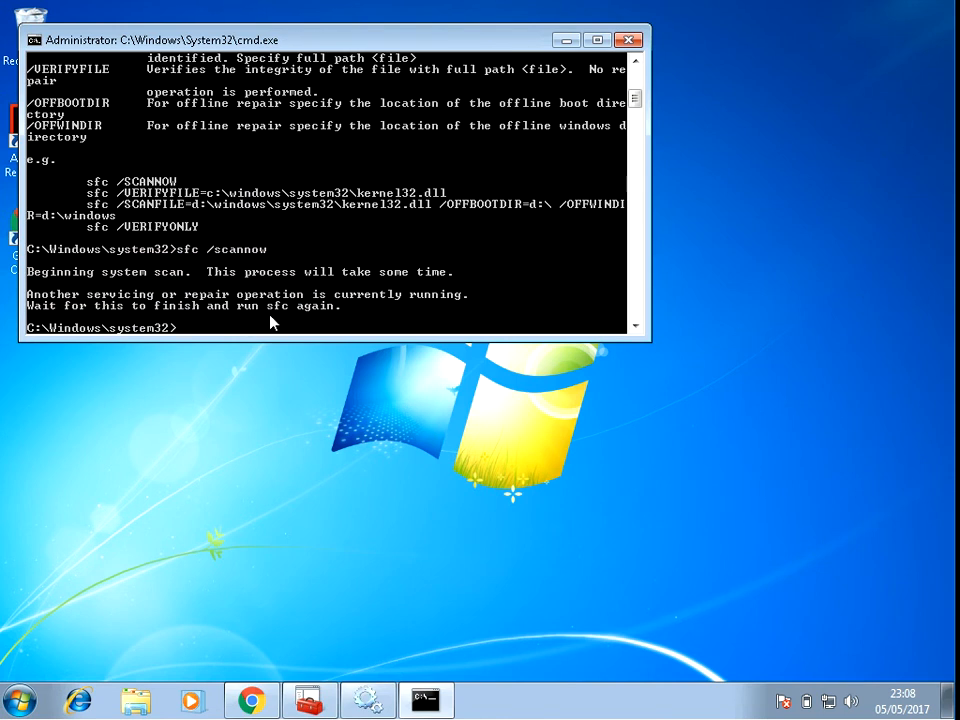
{"action": "mouse_move", "coordinate": [315, 292]}
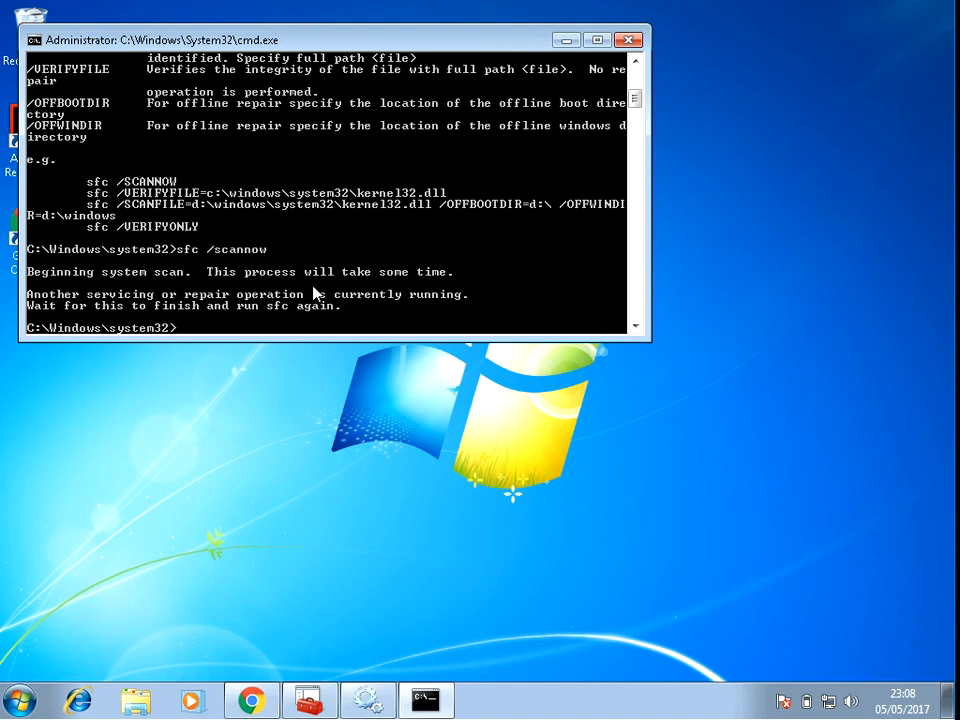